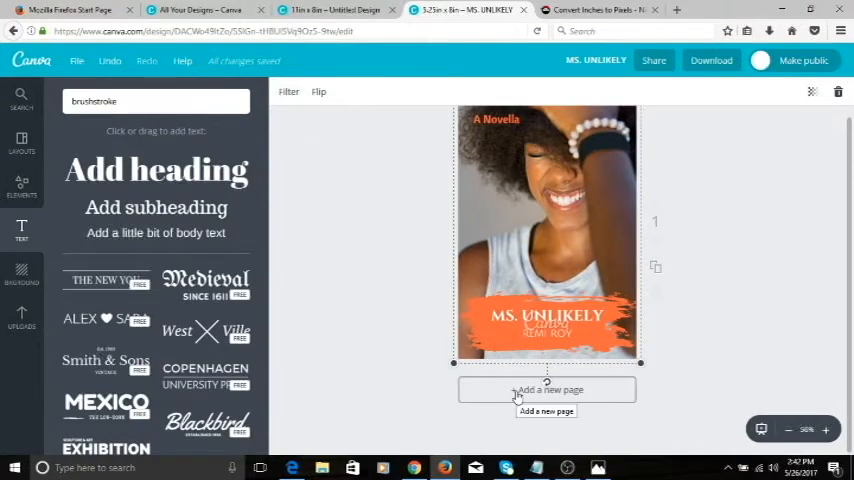
Add page 2 and place a square shape from Elements > Shapes to fill it.
click(546, 389)
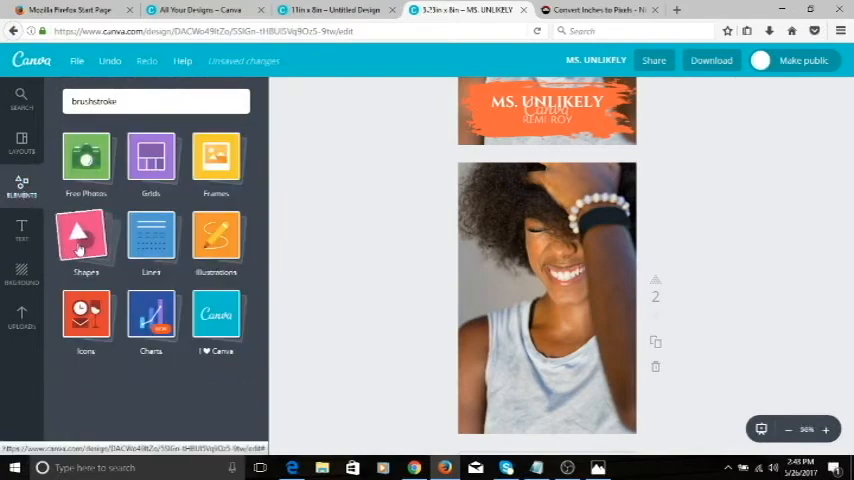
click(85, 240)
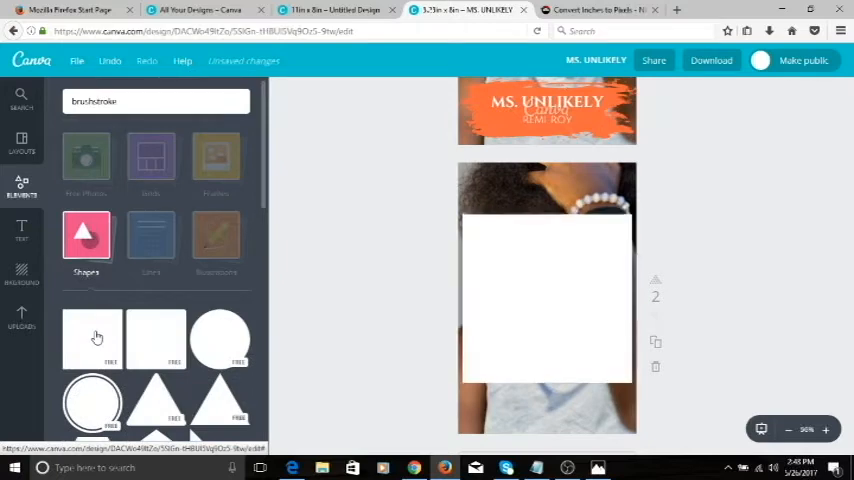
click(547, 298)
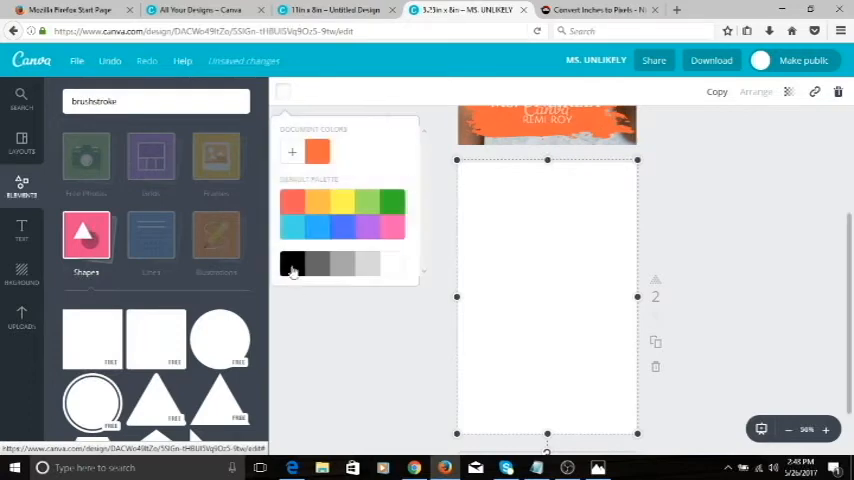
Colour the page 2 rectangle black and settle its transparency at 94.
click(293, 263)
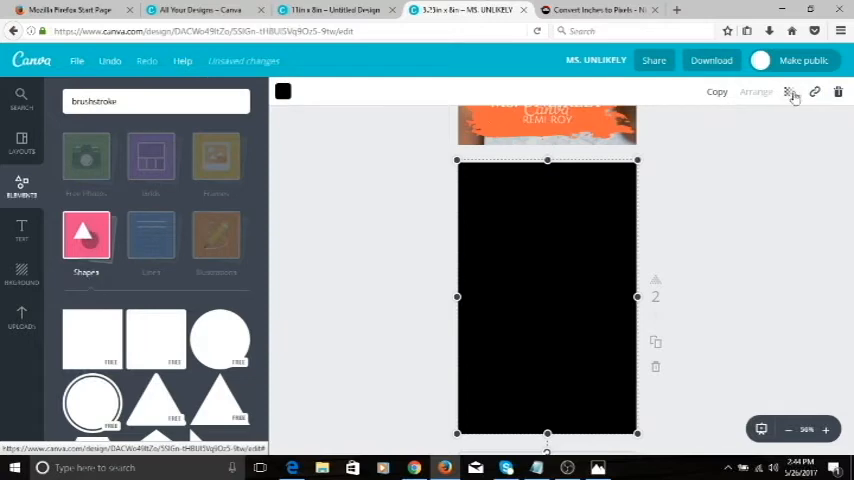
mouse_move(789, 92)
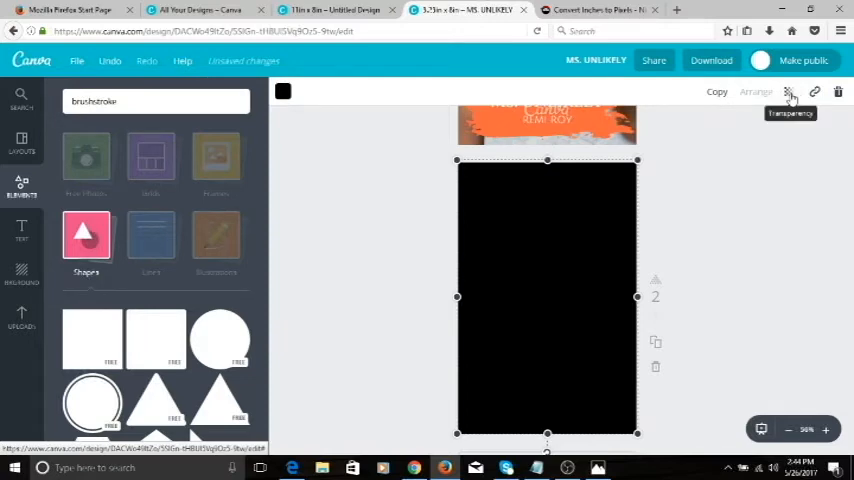
click(789, 92)
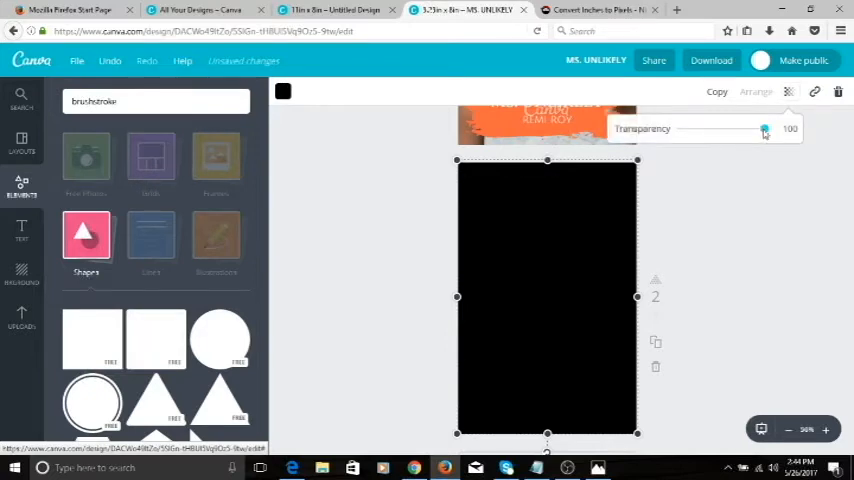
drag(765, 129, 757, 129)
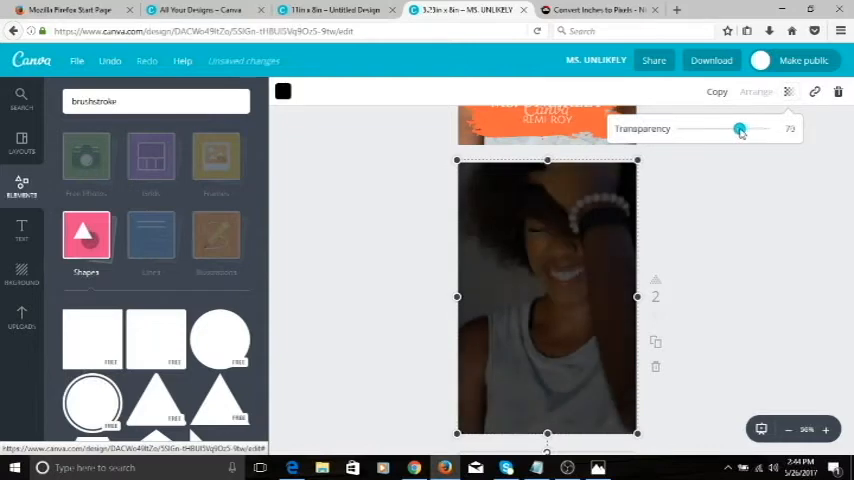
drag(739, 128, 681, 128)
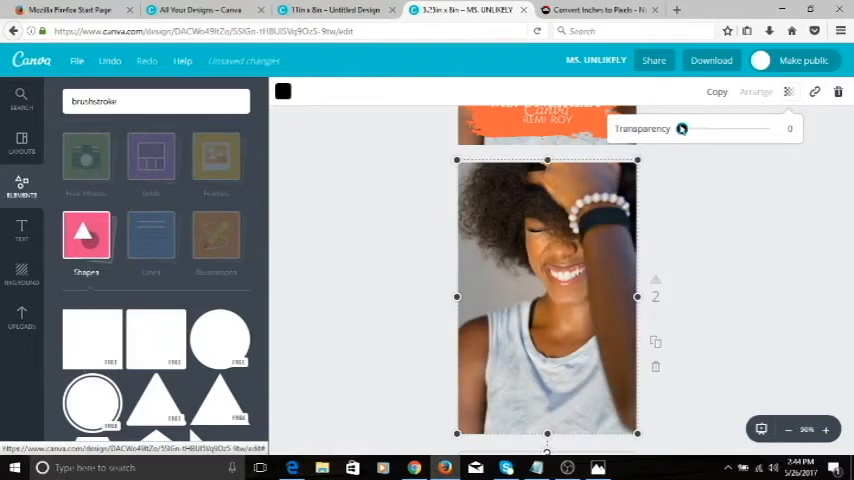
drag(681, 129, 746, 129)
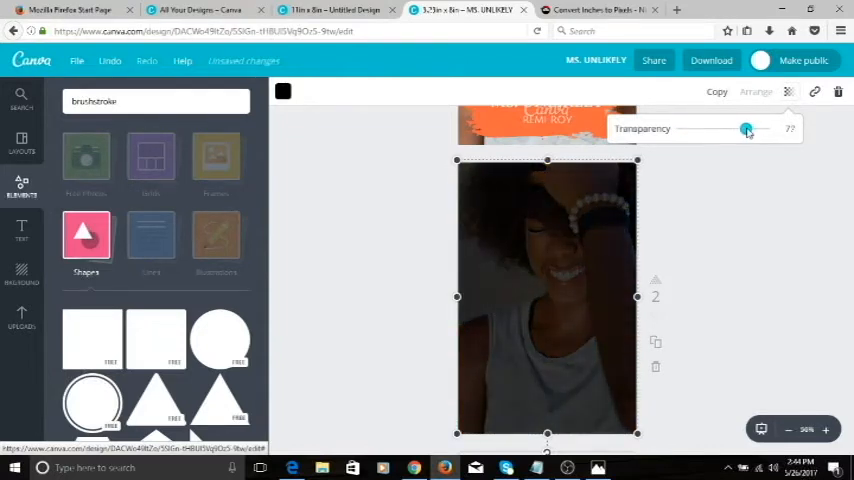
drag(746, 128, 758, 128)
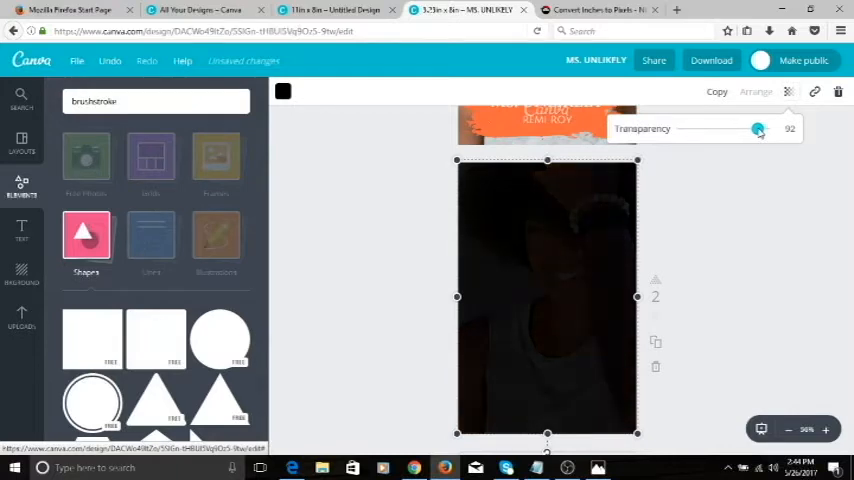
drag(758, 130, 762, 130)
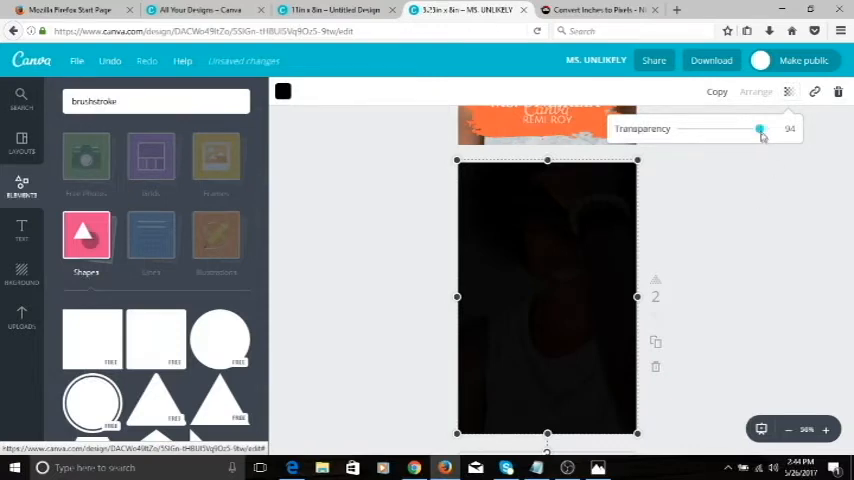
drag(755, 130, 763, 130)
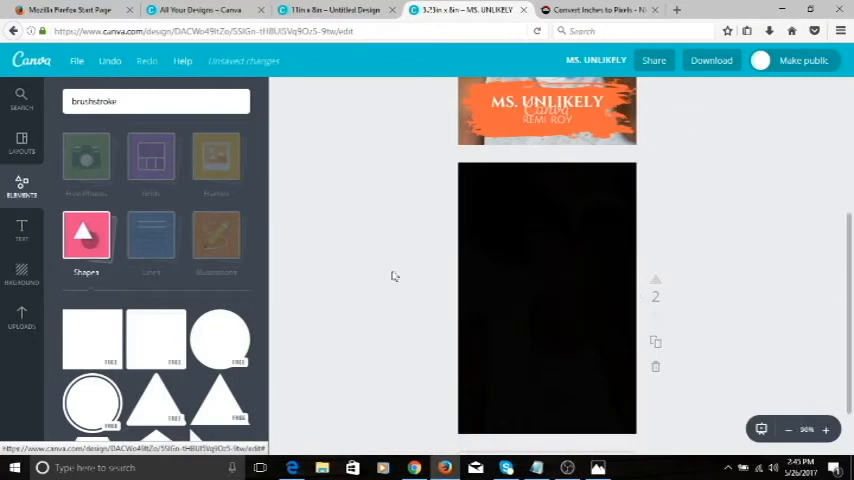
mouse_move(90, 340)
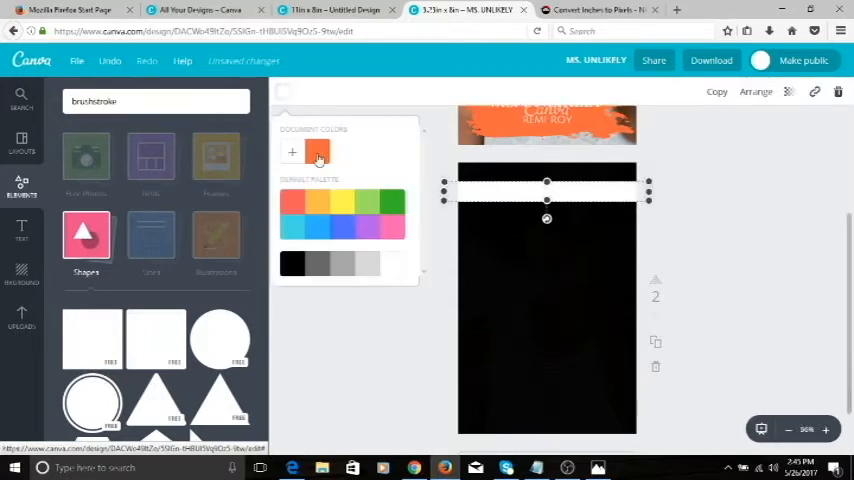
Colour the top band orange from Document colors and set the MS. UNLIKELY title to size 24.
click(317, 151)
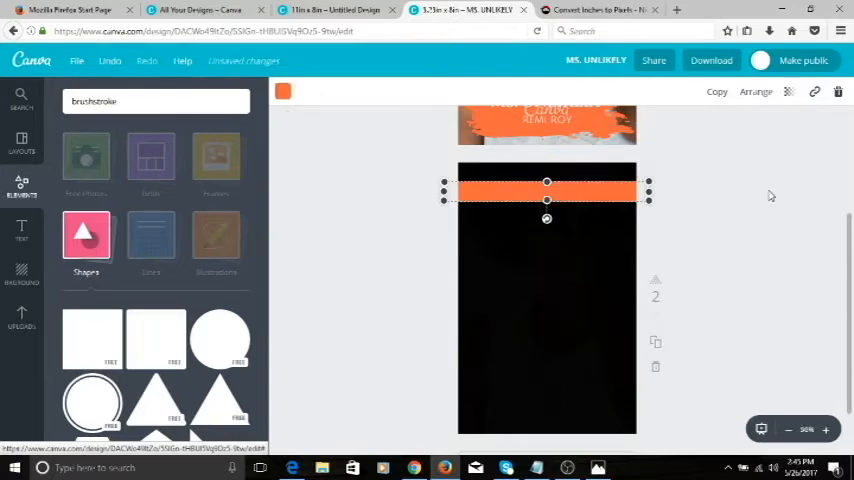
scroll(down, 3)
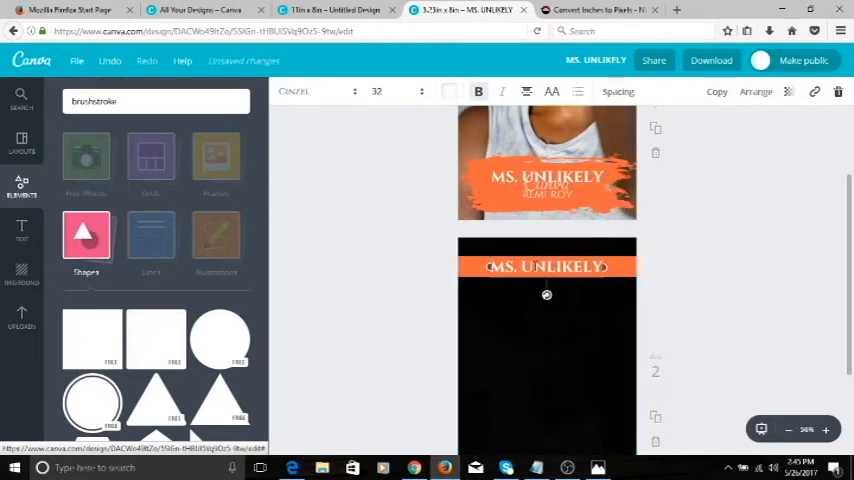
double_click(546, 266)
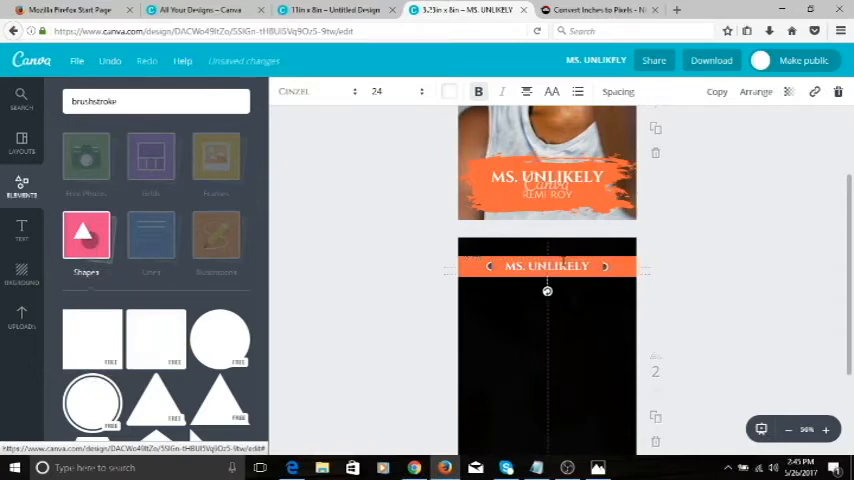
mouse_move(723, 235)
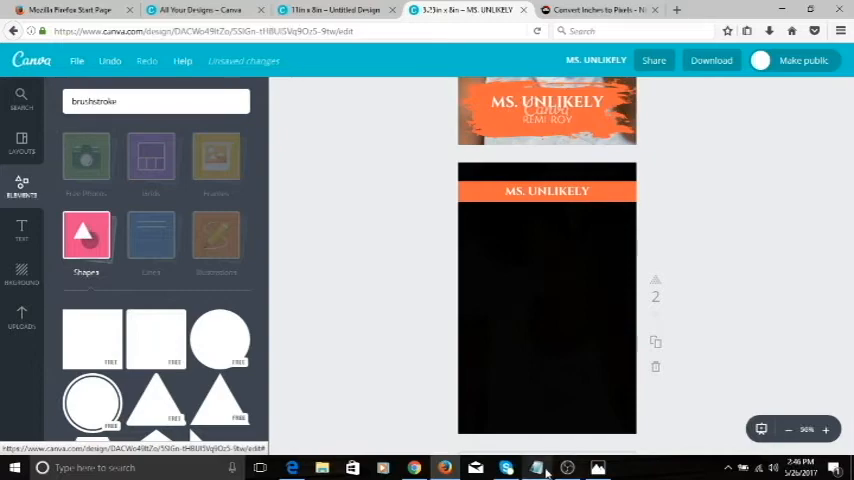
Copy the first review quote from the Notepad notes and return to the Canva design.
click(535, 467)
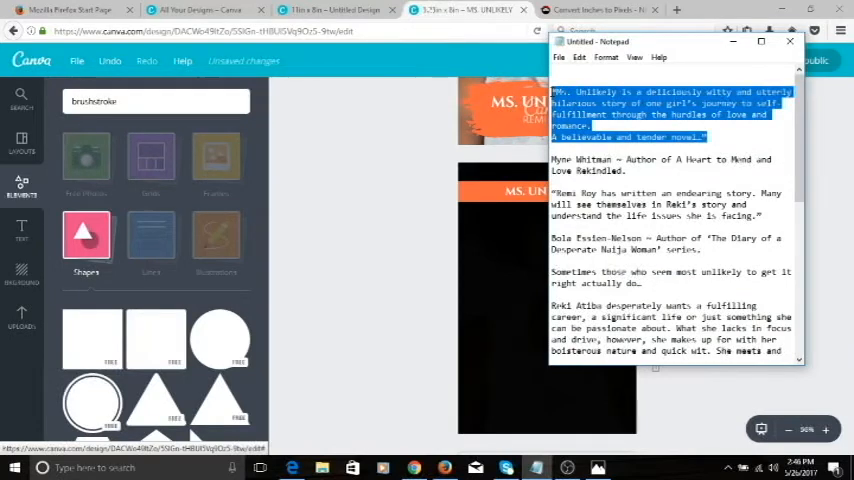
click(790, 41)
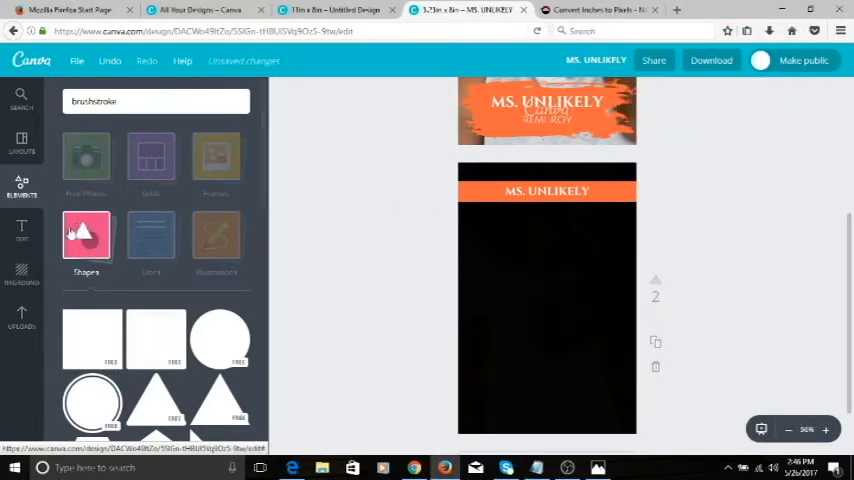
Paste the first review quote into a new text box at size 8 under the title band.
click(21, 228)
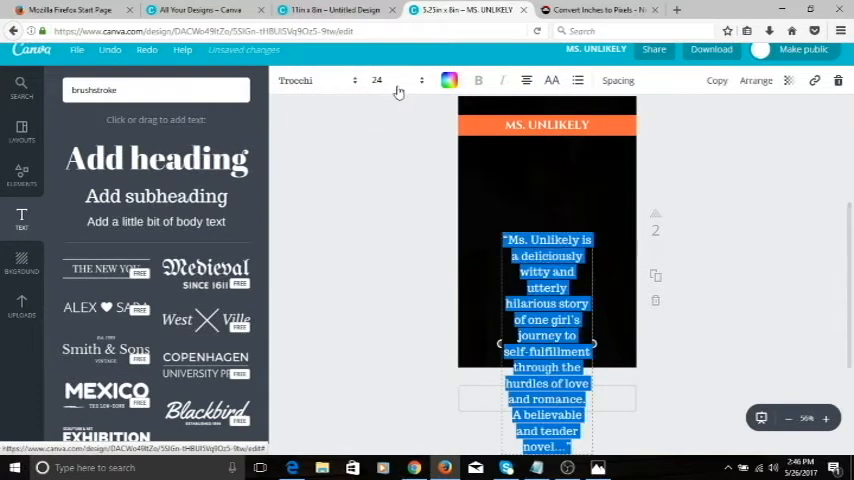
click(377, 80)
text(8)
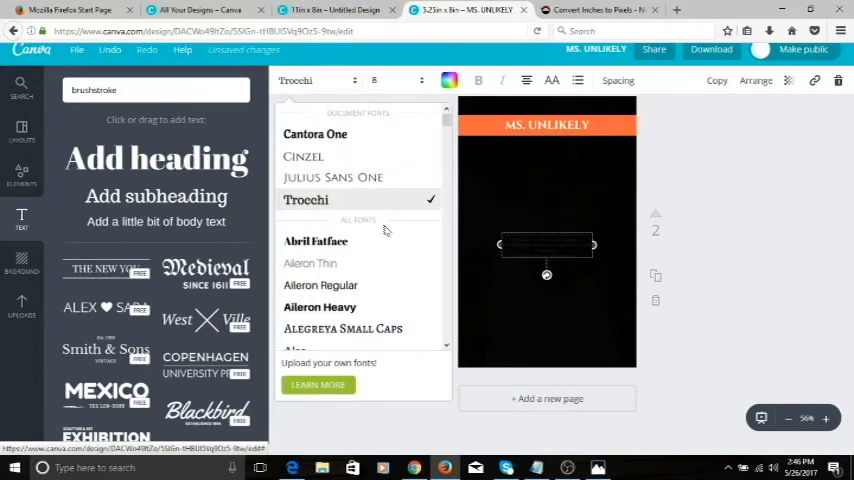
scroll(down, 3)
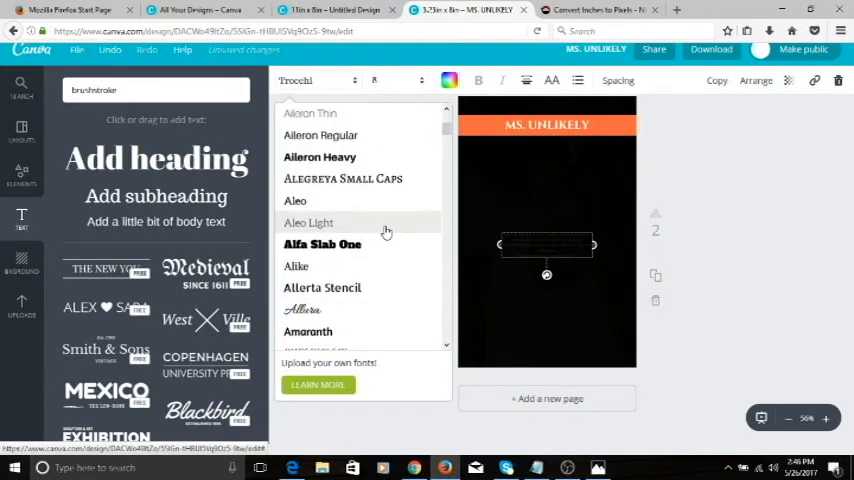
scroll(down, 3)
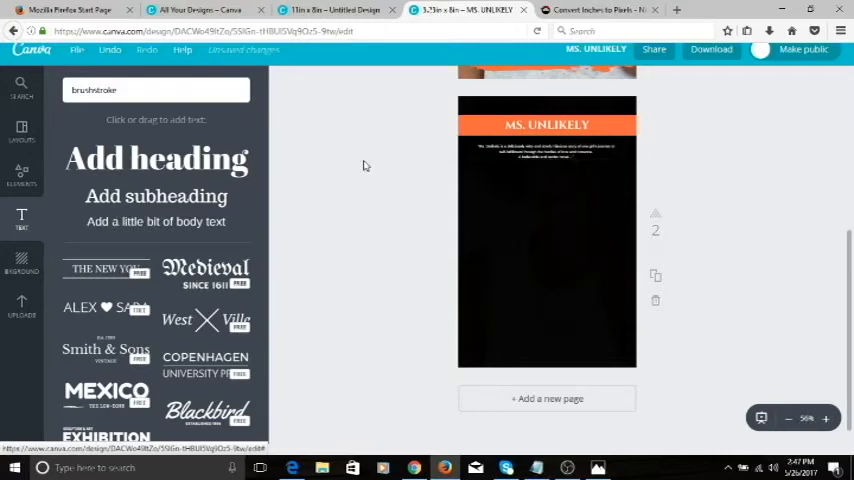
mouse_move(803, 398)
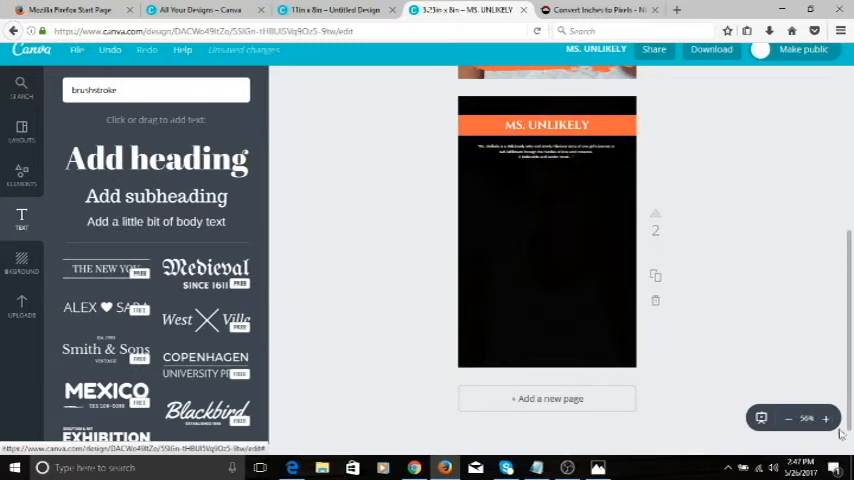
Zoom the back cover to 100% to check the quote, then back to 75%.
click(826, 418)
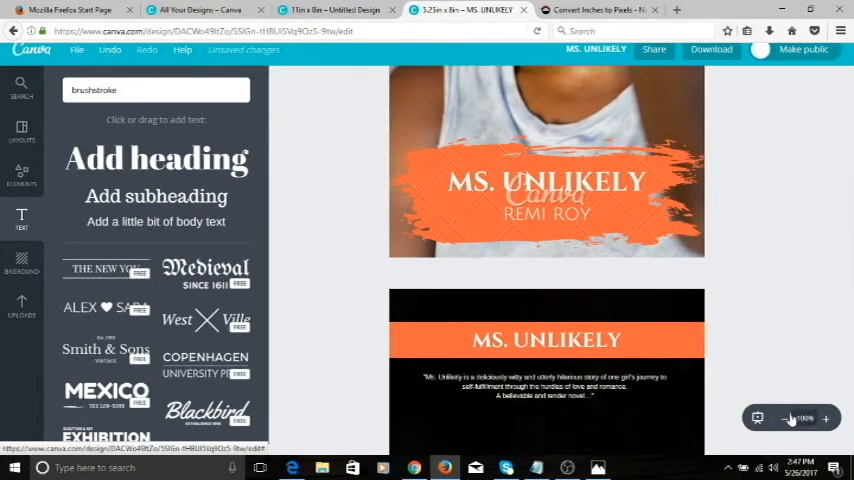
click(785, 418)
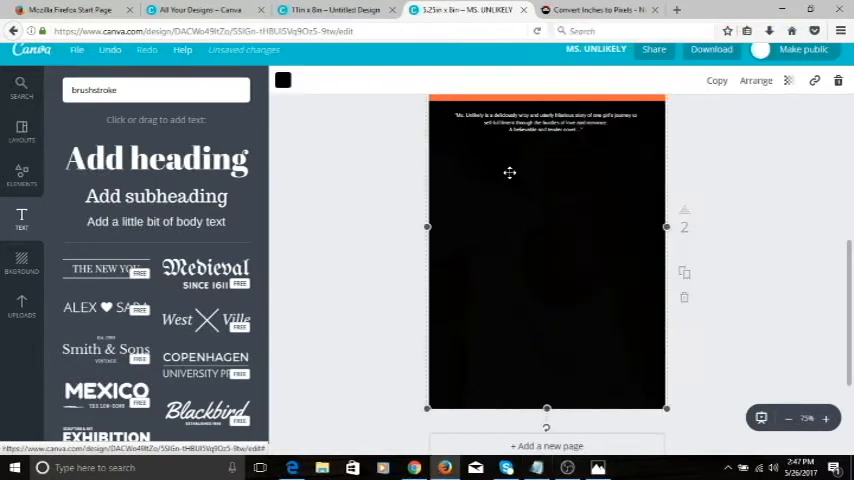
Paste Myne Whitman's attribution as red Arimo text at size 8, placed just below the quote.
click(545, 120)
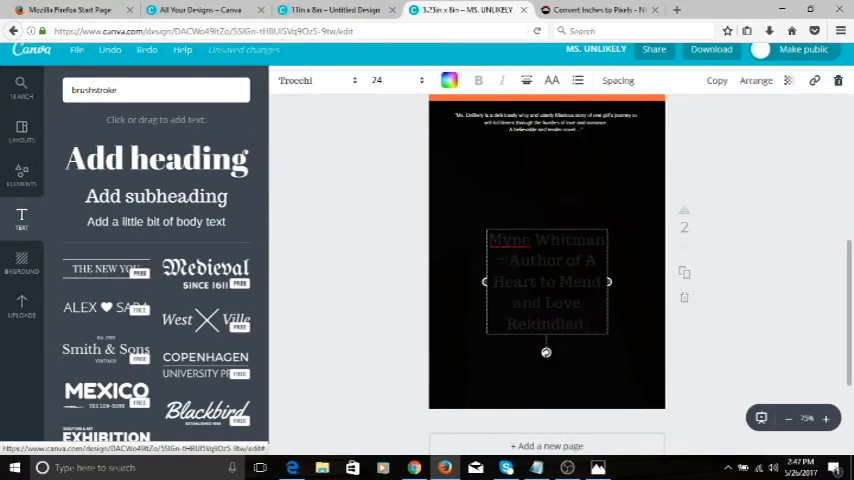
click(448, 80)
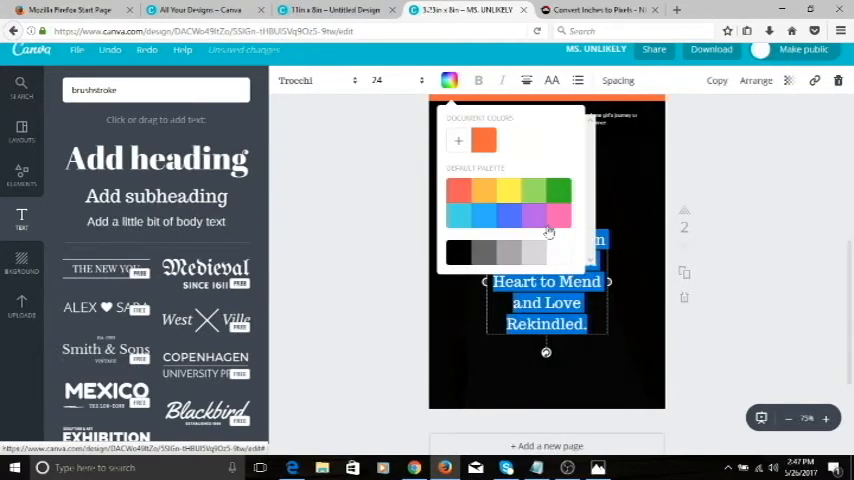
click(377, 80)
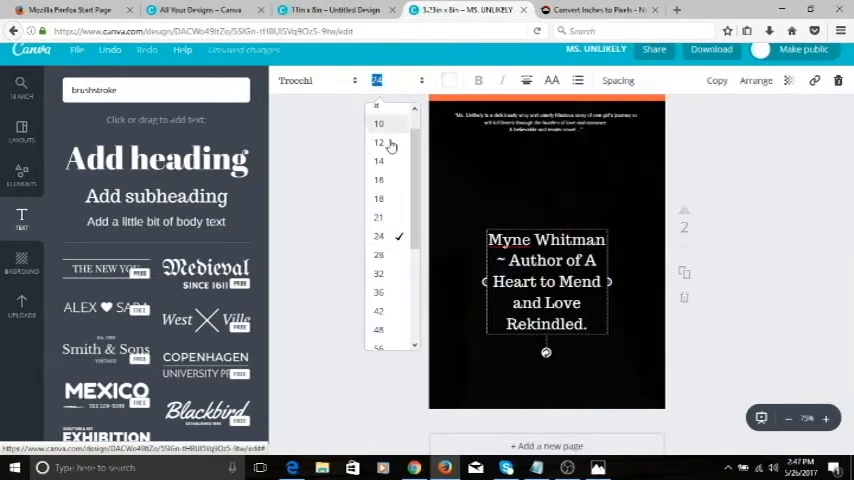
click(312, 80)
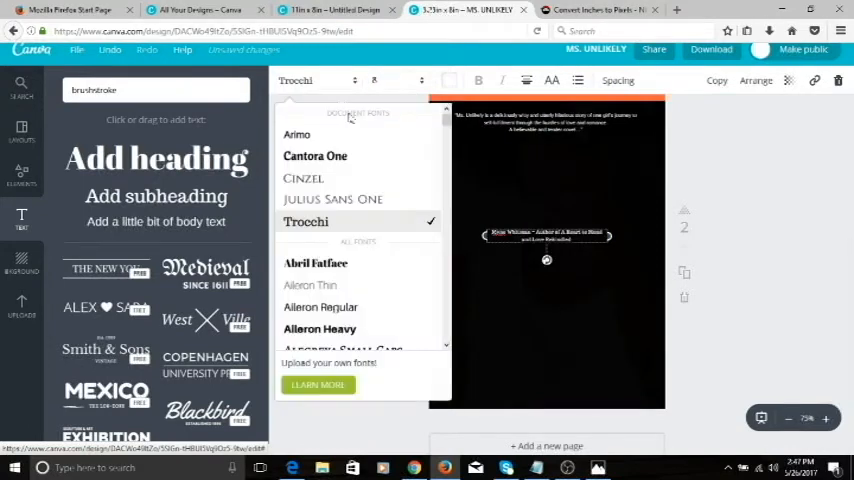
click(297, 134)
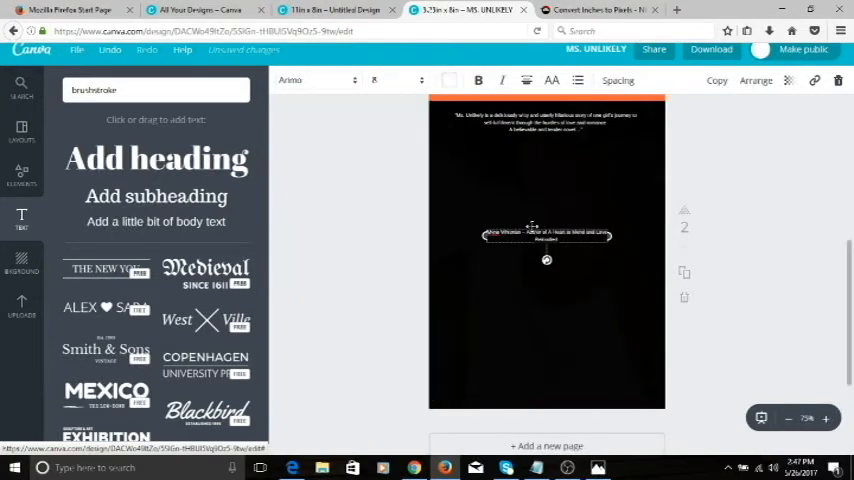
drag(546, 235, 546, 145)
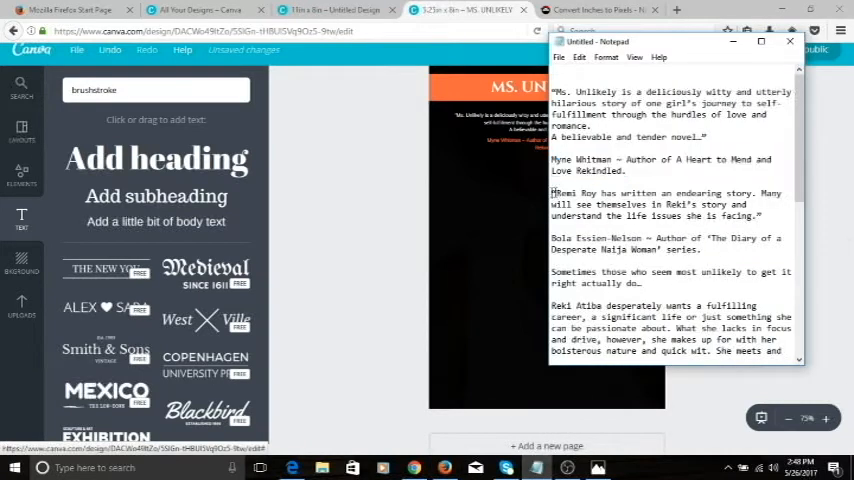
Add the Remi Roy quote with Bola Essien-Nelson's red credit and tuck the first attribution under its quote.
drag(552, 193, 760, 216)
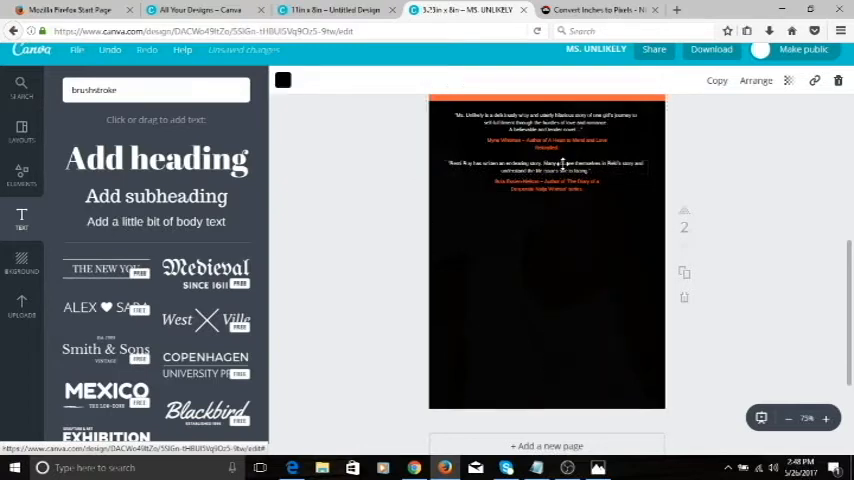
click(546, 165)
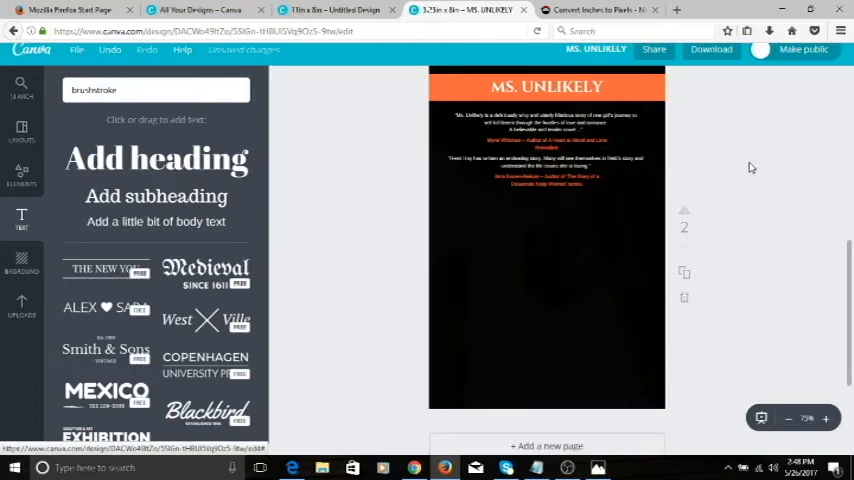
click(545, 122)
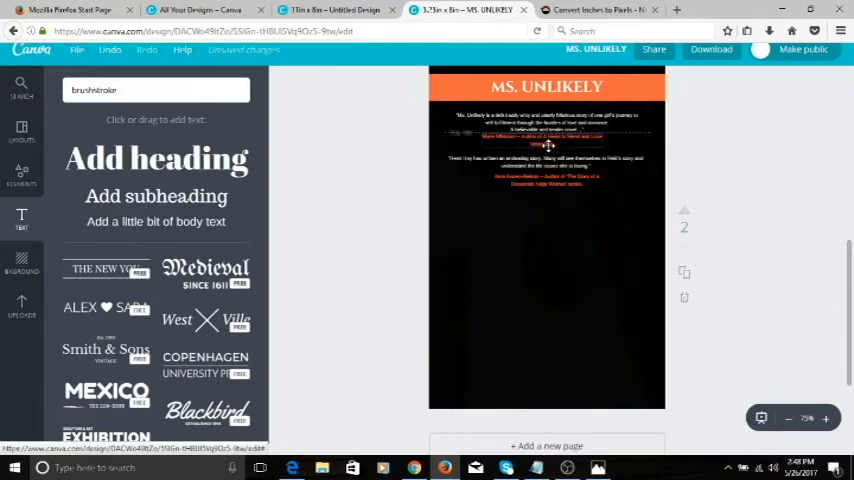
click(547, 145)
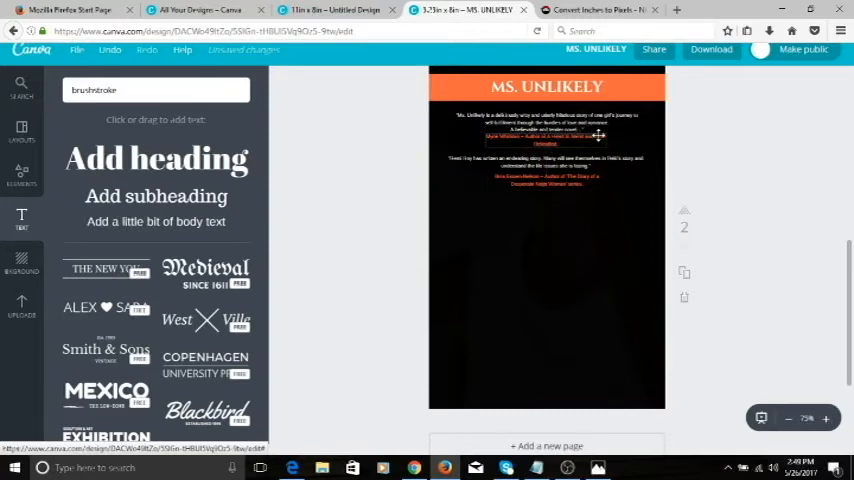
click(545, 137)
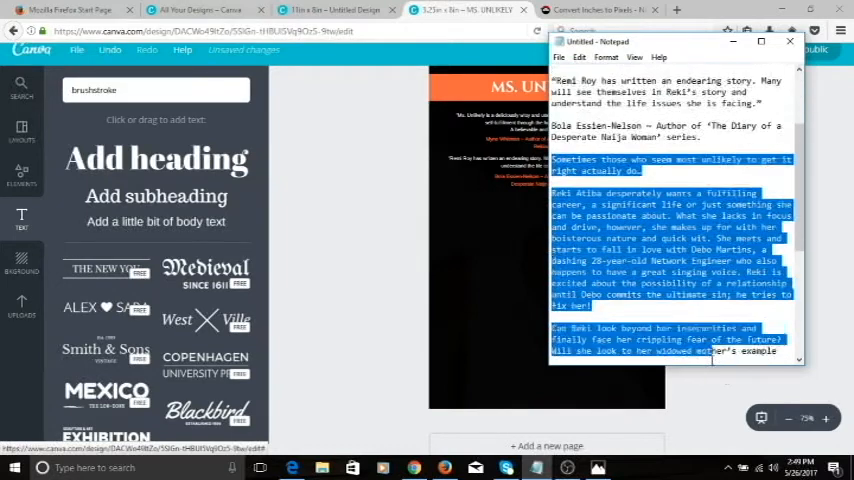
Paste the synopsis paragraphs and author bio into body text boxes below the reviews.
scroll(down, 3)
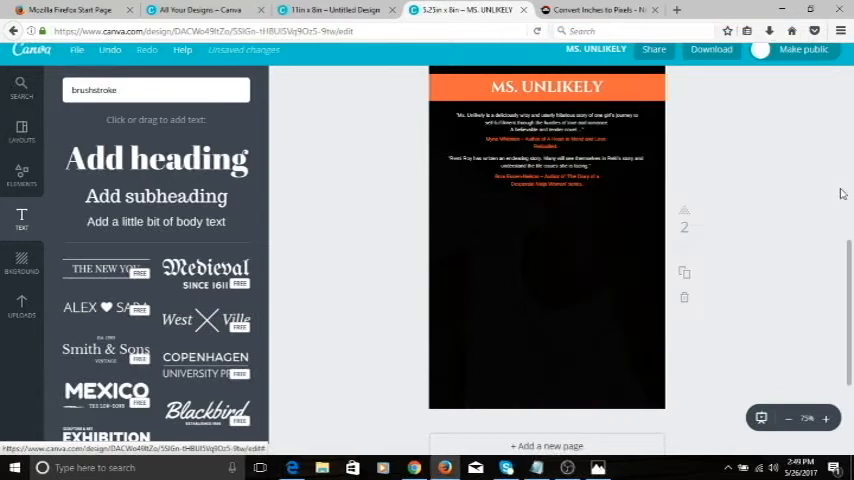
click(546, 161)
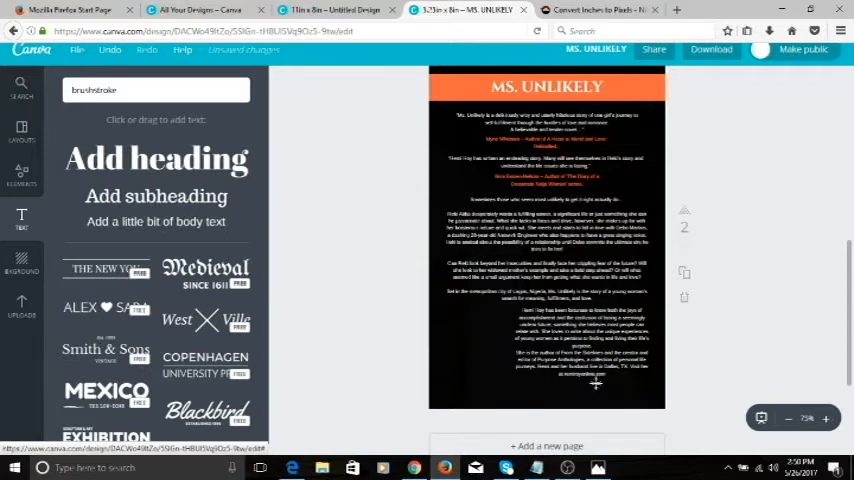
mouse_move(433, 353)
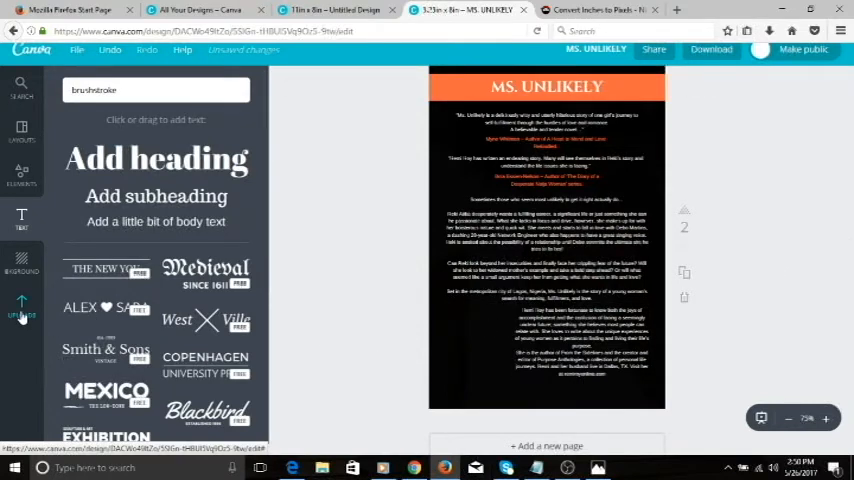
Insert the author photo from Uploads to the left of the bio text.
click(21, 305)
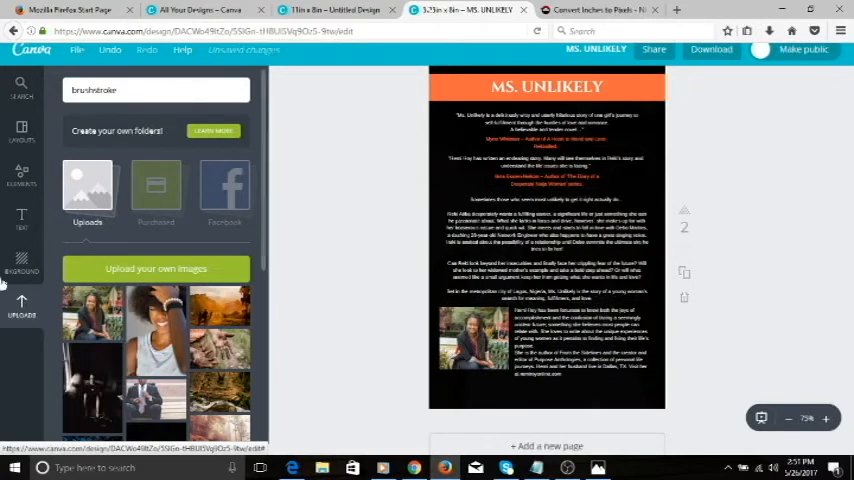
click(21, 172)
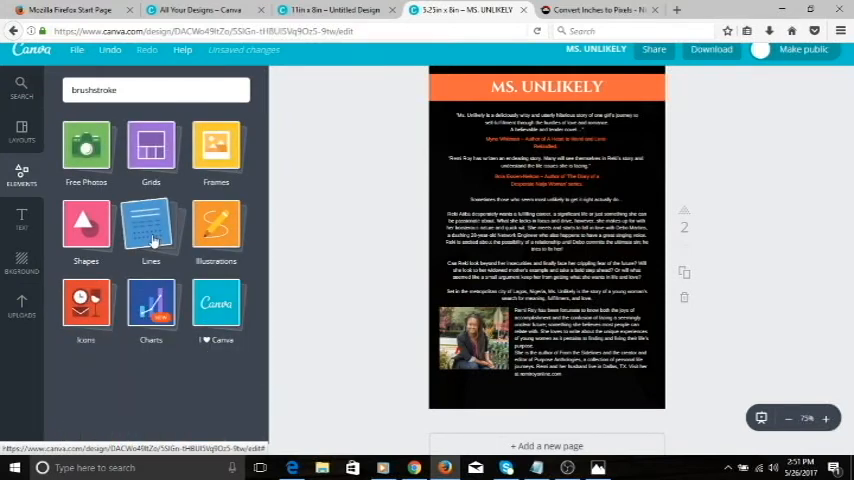
Browse the Elements line dividers, scrolling to find a dotted line for above the synopsis.
click(150, 225)
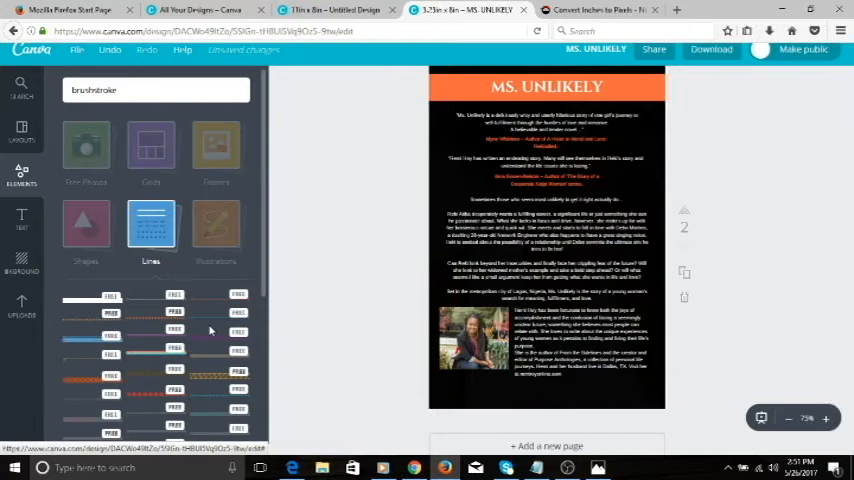
scroll(down, 3)
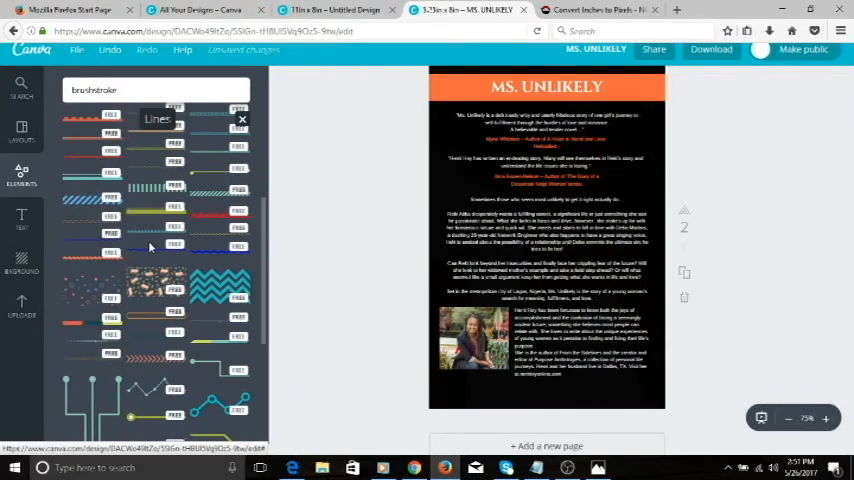
scroll(down, 3)
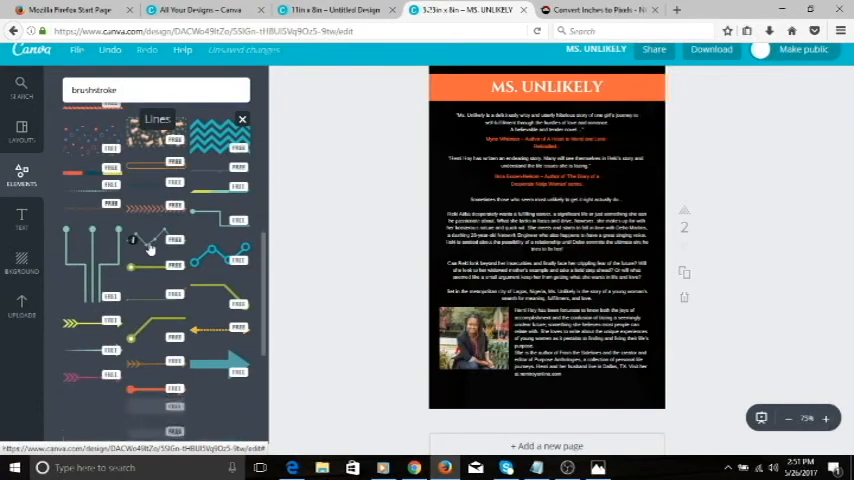
scroll(down, 3)
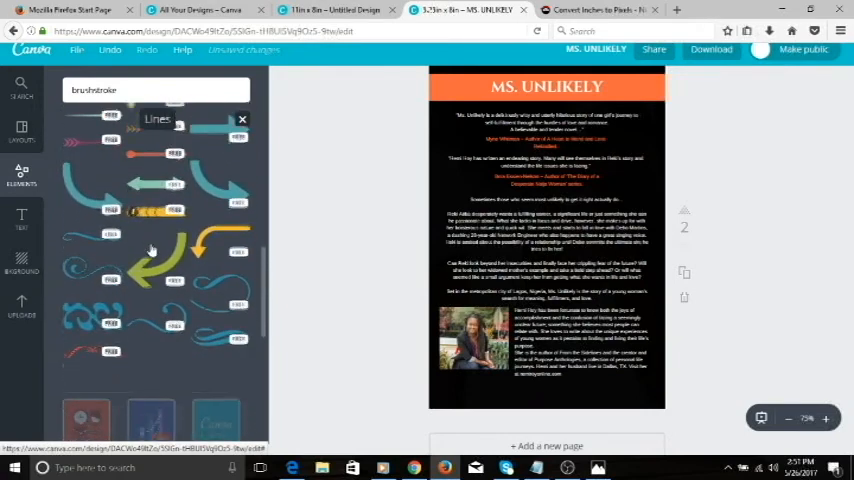
scroll(down, 3)
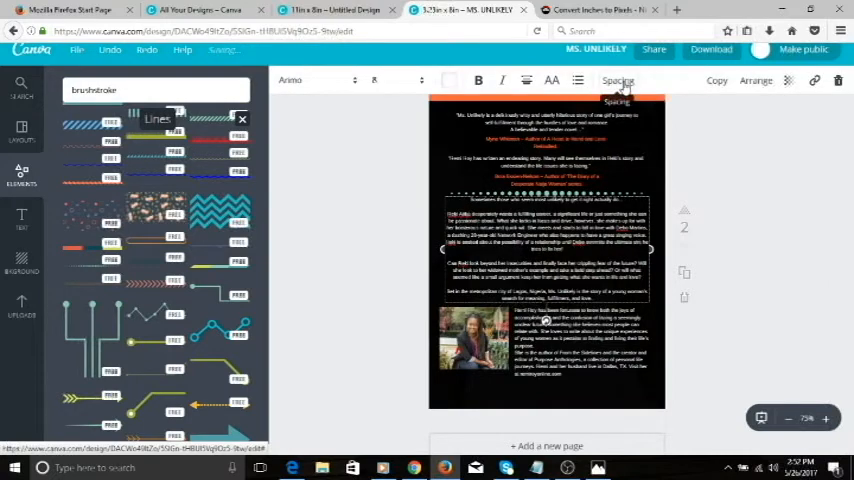
Reduce the synopsis text's line height from 1.4 to about 1.32 via Spacing.
click(618, 80)
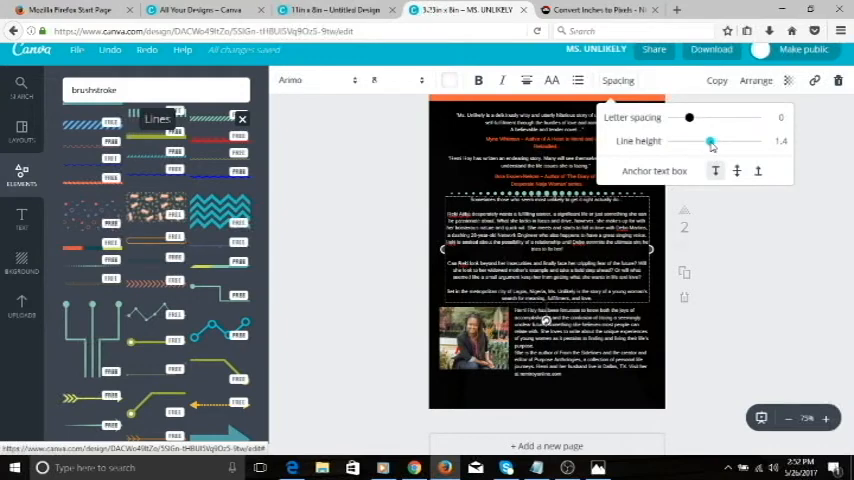
drag(711, 141, 706, 141)
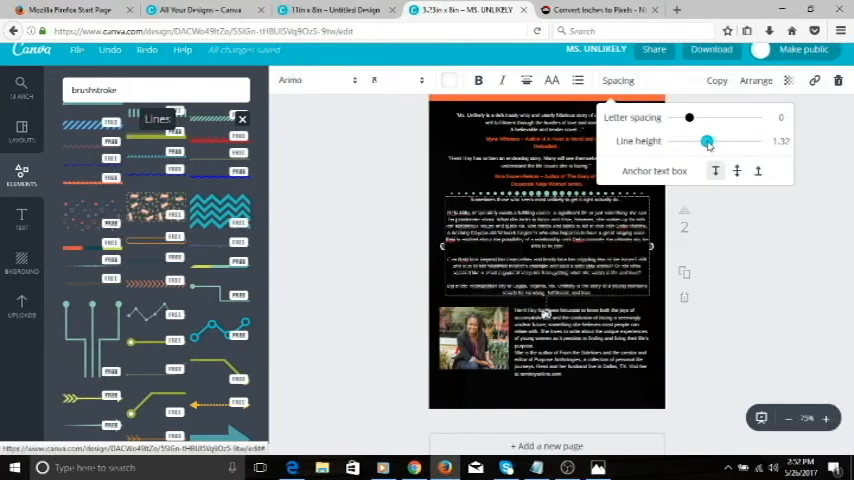
drag(708, 141, 705, 141)
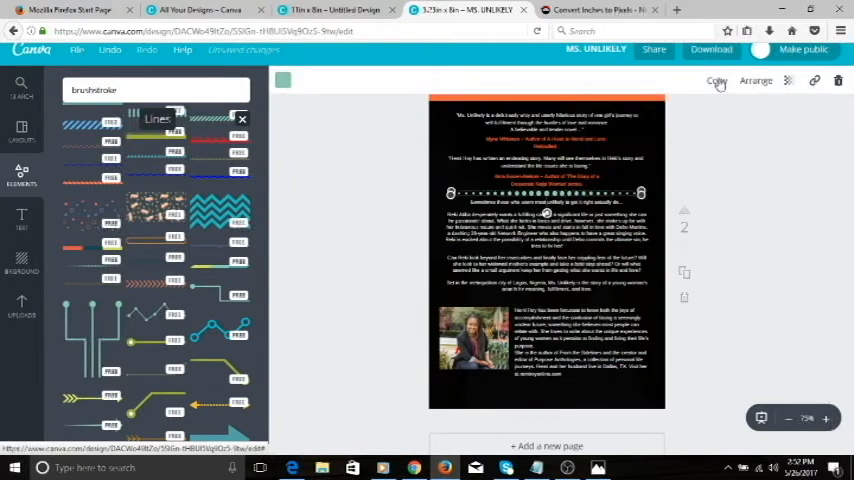
Duplicate the dotted divider above the author bio and colour both dividers orange.
click(560, 208)
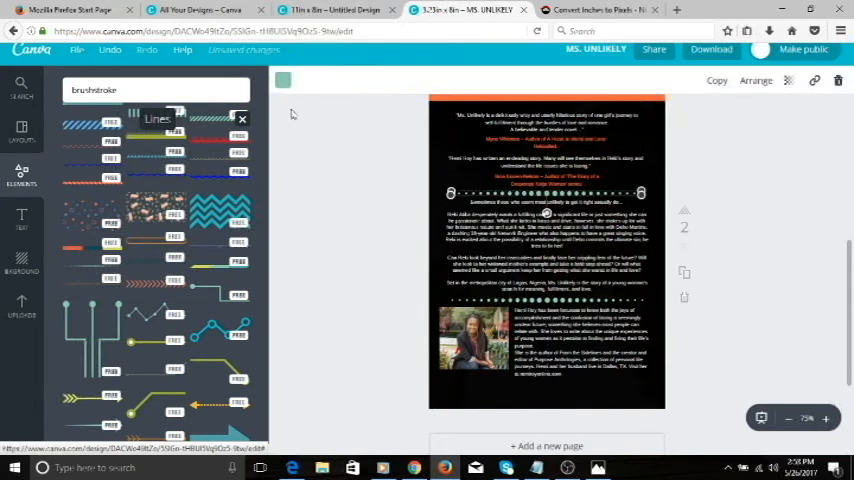
click(283, 80)
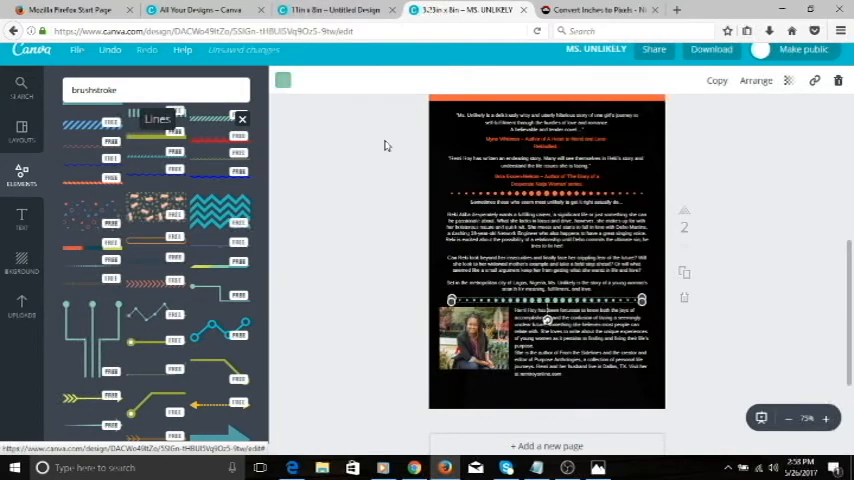
click(283, 80)
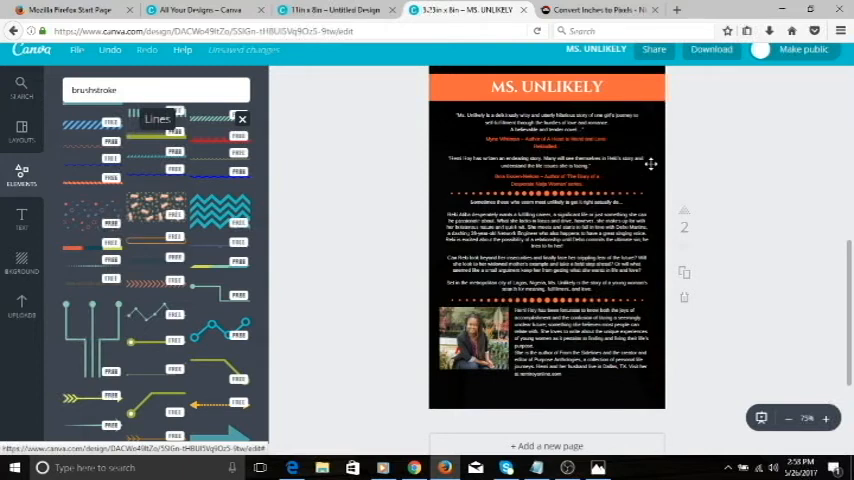
mouse_move(600, 384)
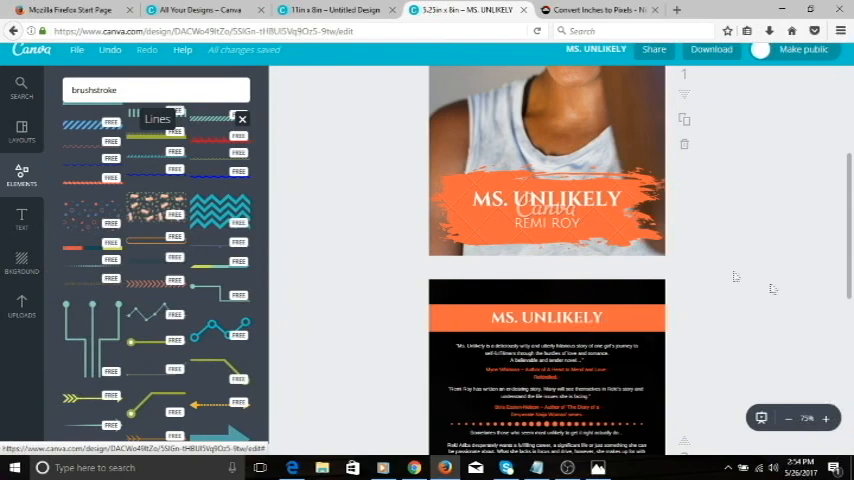
Scroll through the front and back covers to review the saved design.
scroll(down, 3)
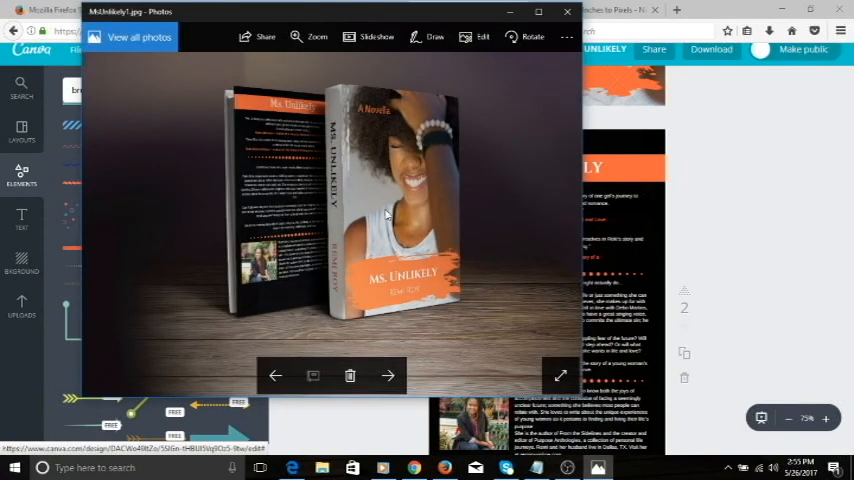
mouse_move(390, 222)
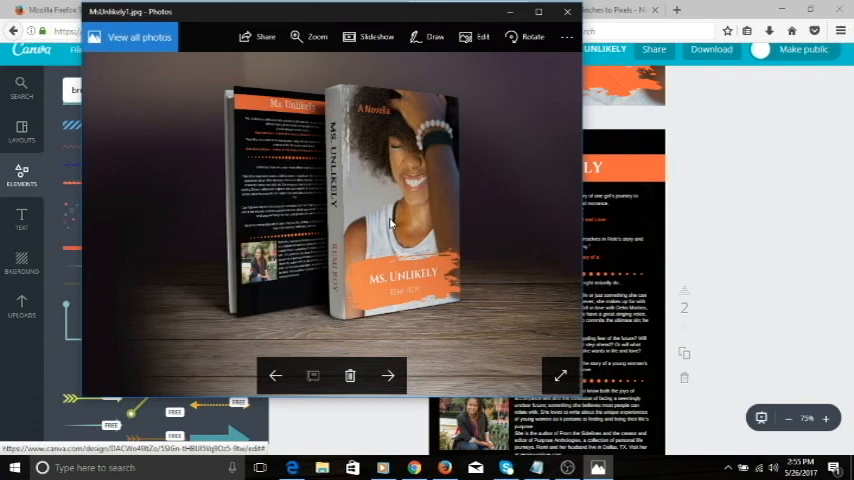